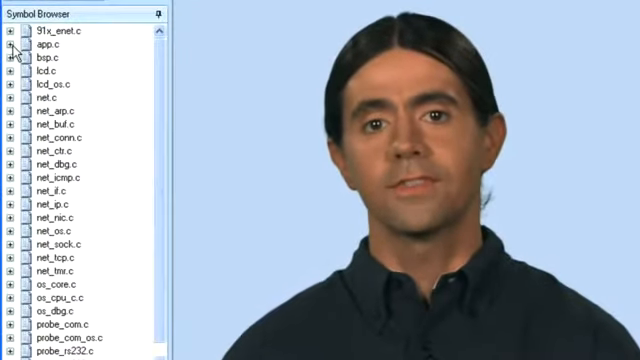
- Expand app.c in the Symbol Browser to list AppLCDLine1, AppNetIP, App_Speed and other variables
left_click(11, 47)
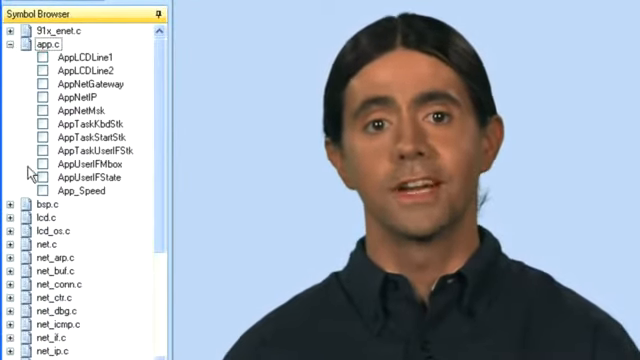